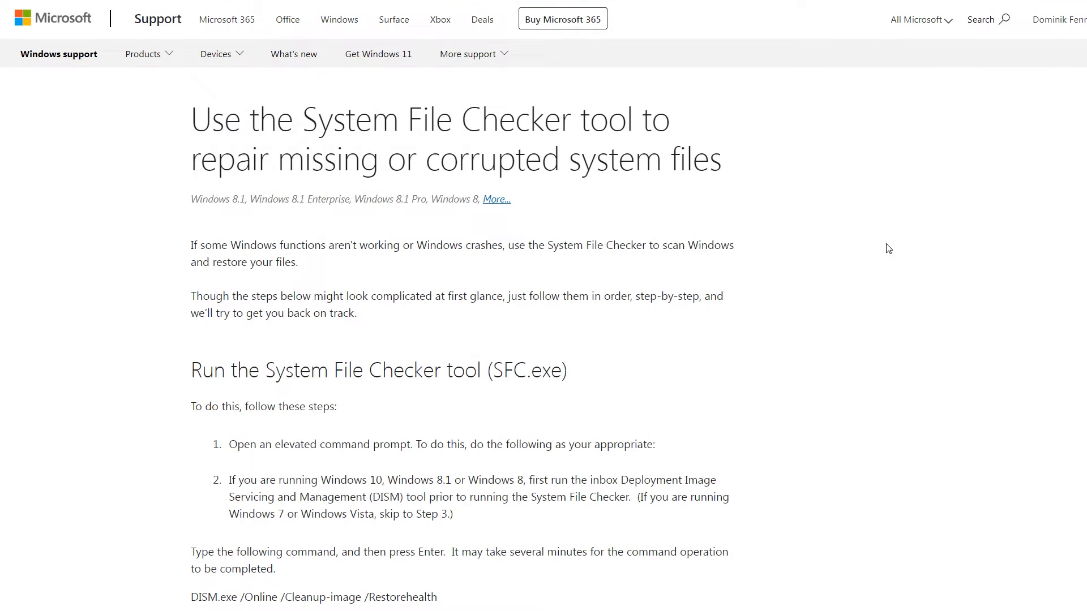
# - Highlight the 'System File Checker tool (SFC.exe)' heading in the Microsoft Support article
pyautogui.click(267, 371)
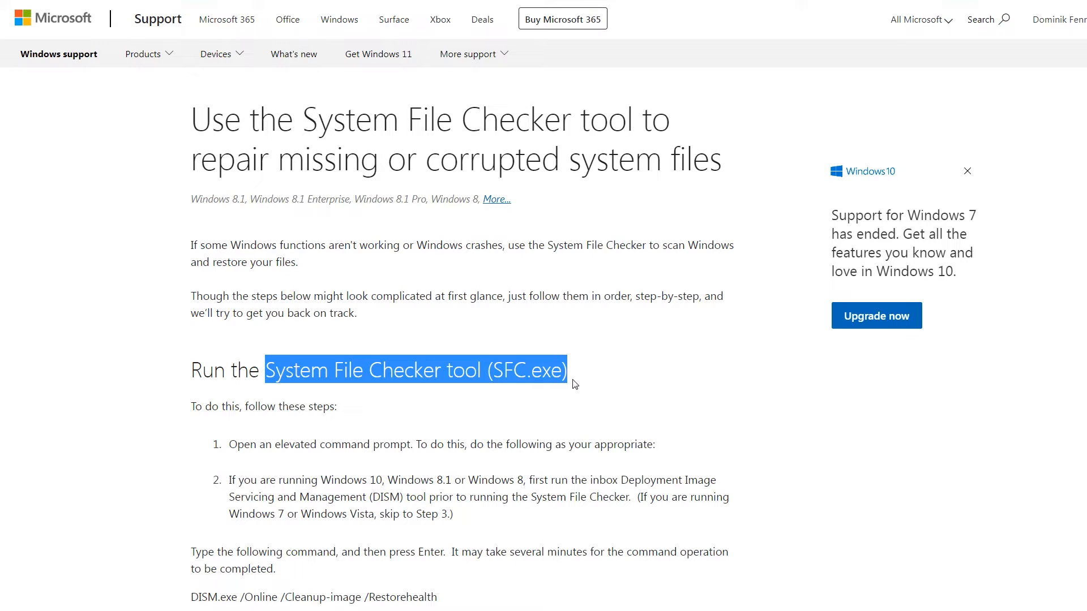
pyautogui.moveTo(758, 430)
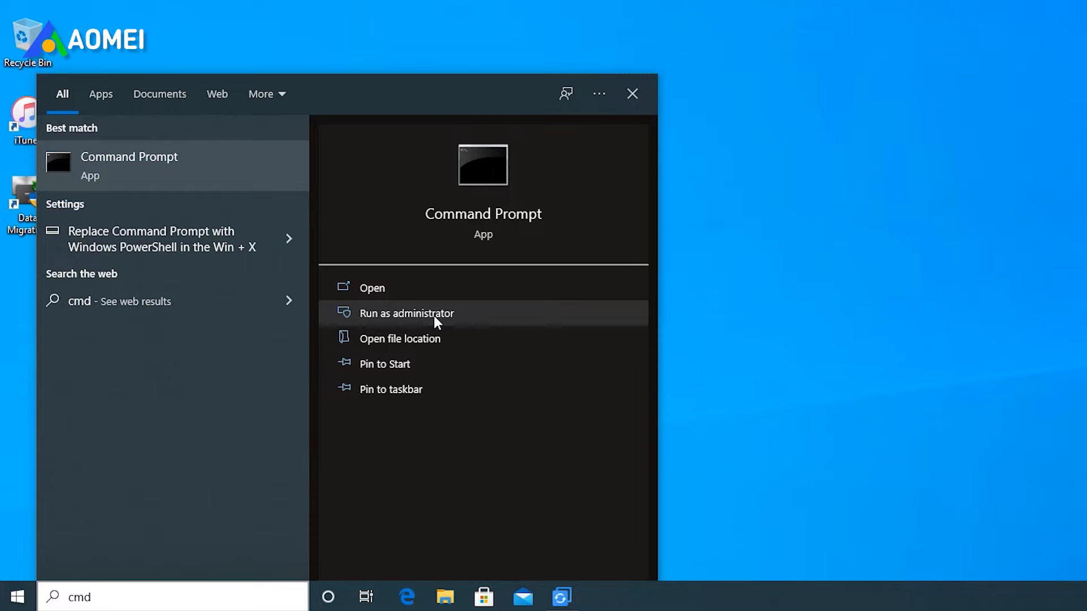
# - Run sfc /scannow in an administrator Command Prompt, then close the window
pyautogui.click(407, 314)
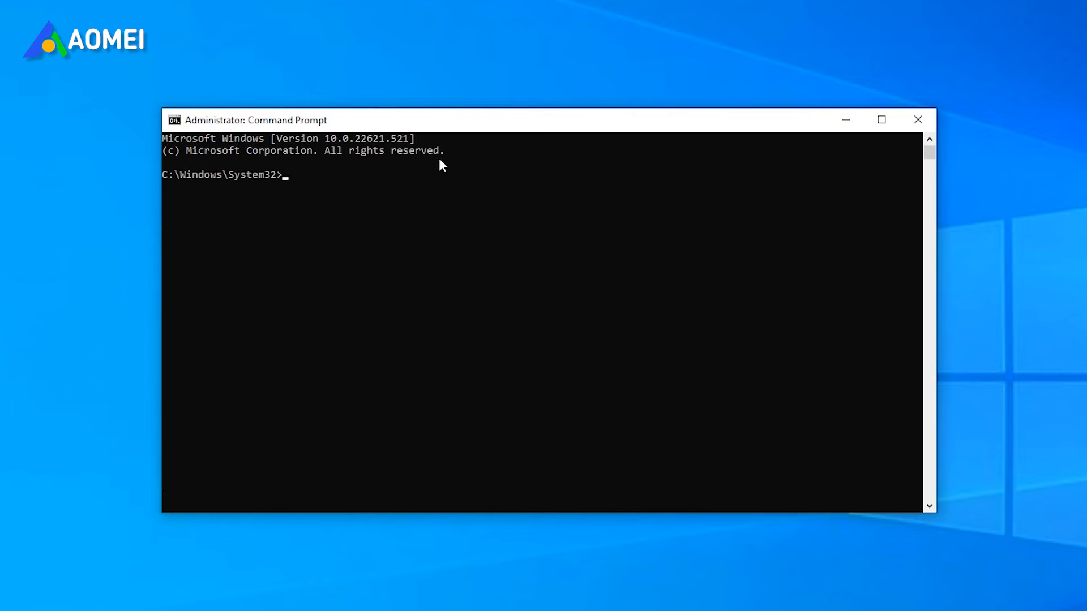
pyautogui.write('sfc /scannow')
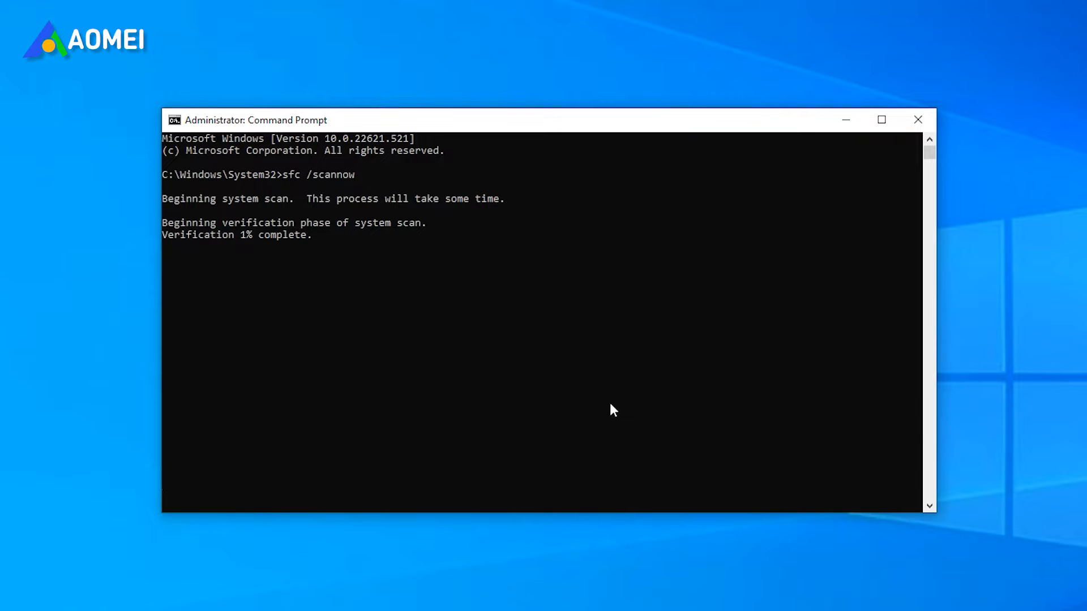
pyautogui.click(918, 118)
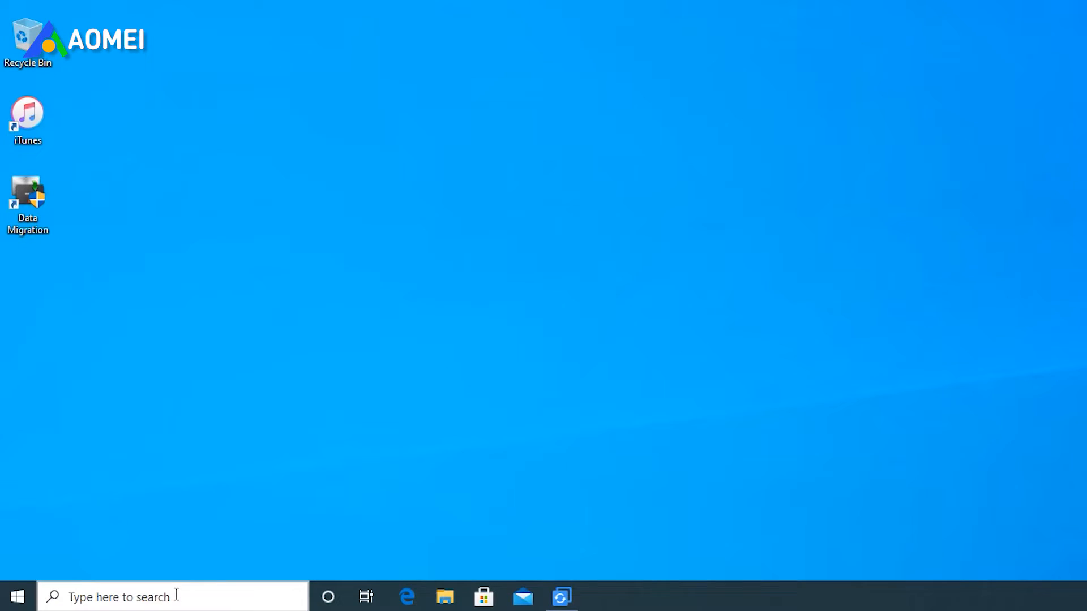
# - Run Dism /Online /Cleanup-Image /CheckHealth as administrator, then enter the /ScanHealth command
pyautogui.click(138, 596)
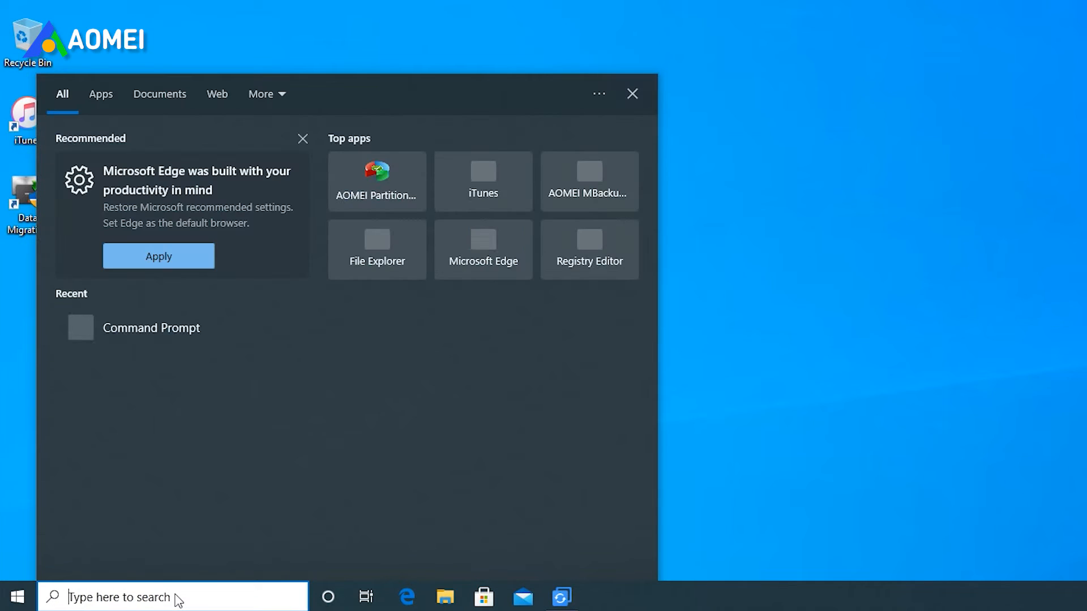
pyautogui.rightClick(150, 327)
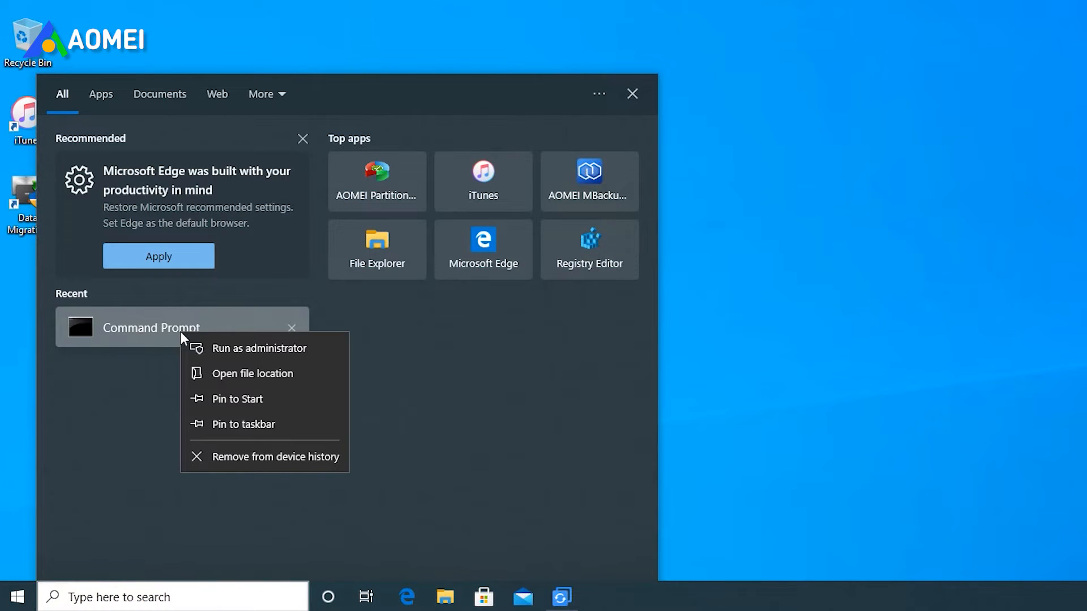
pyautogui.click(261, 348)
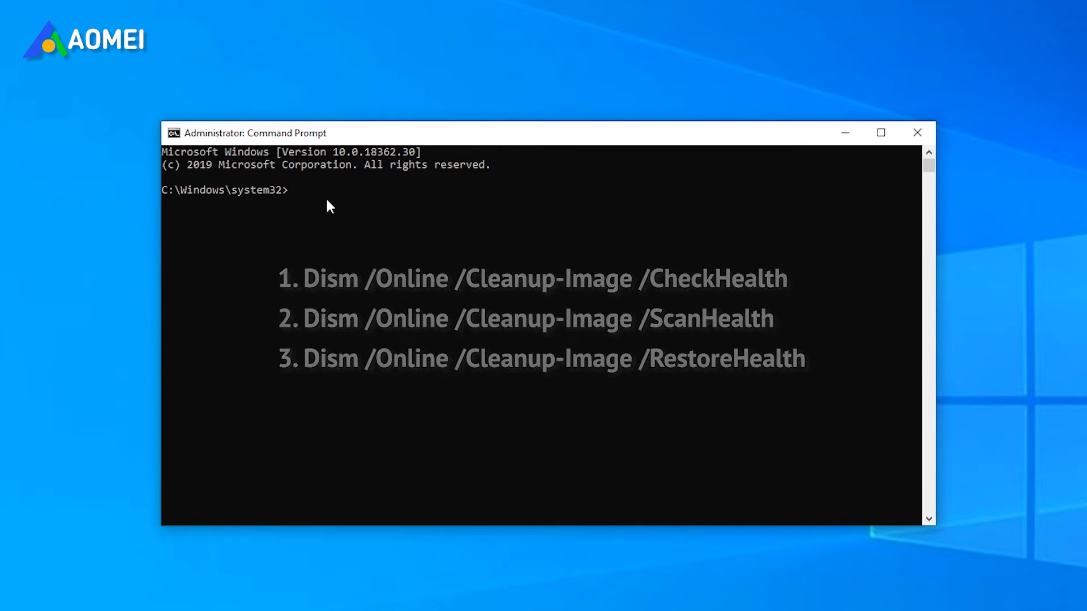
pyautogui.write('Dism /Online /Cleanup-Image /CheckHealth')
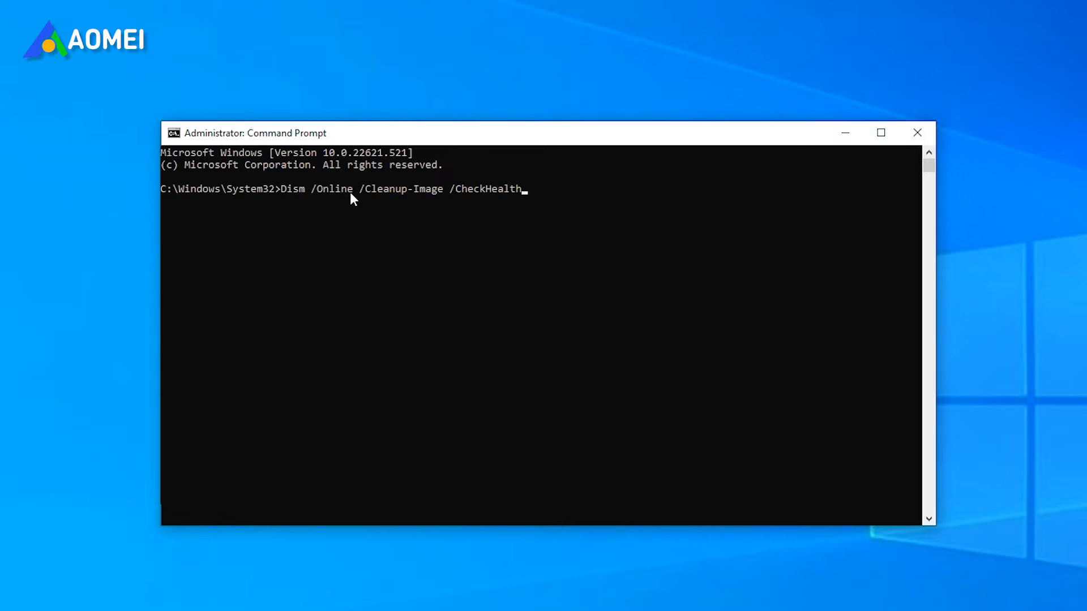
pyautogui.moveTo(560, 205)
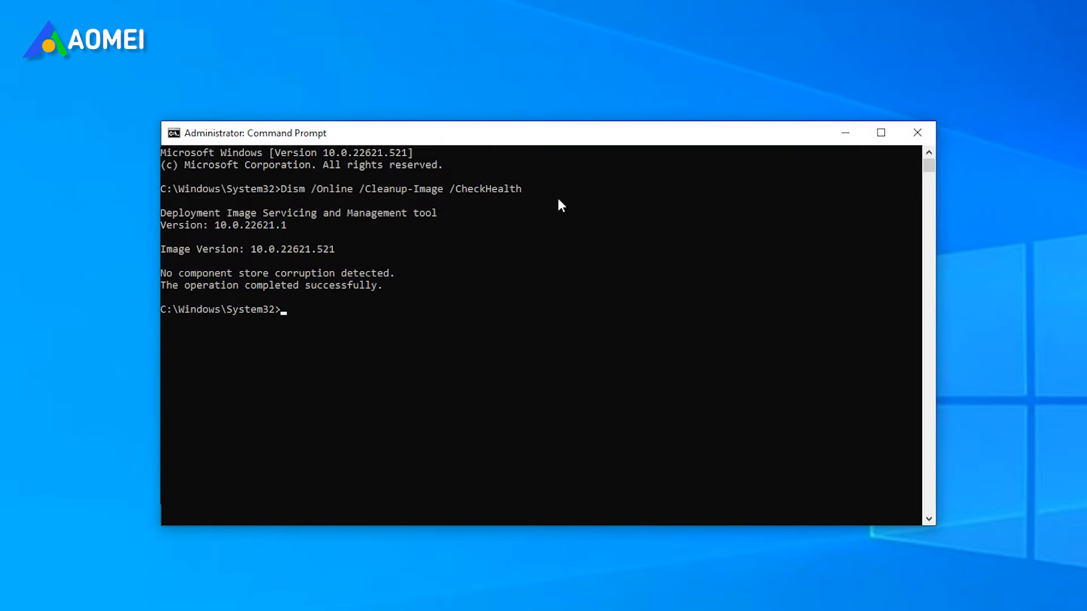
pyautogui.moveTo(305, 312)
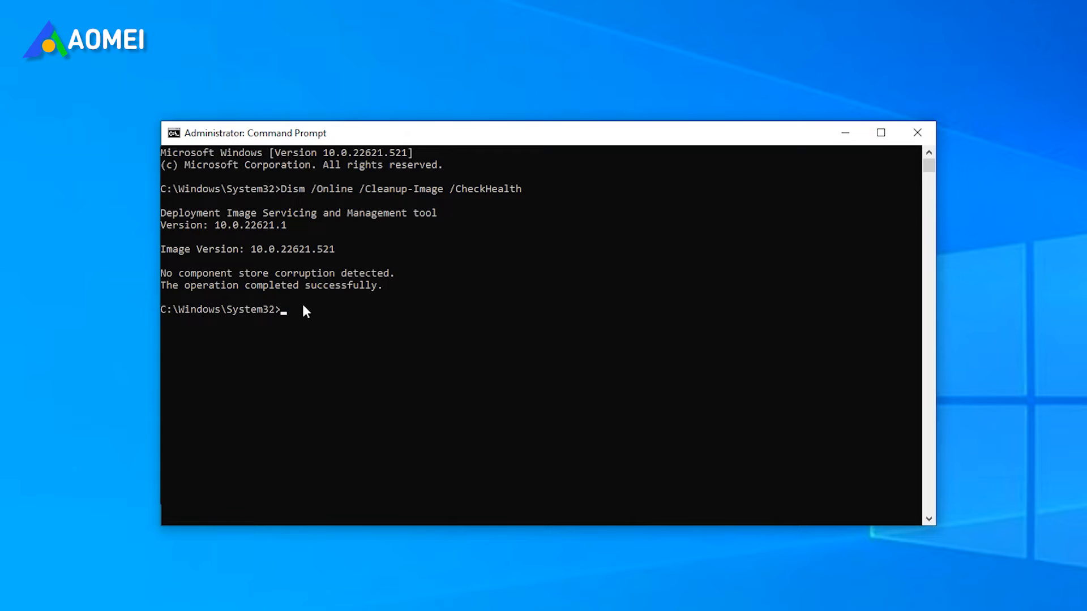
pyautogui.write('Dism /Online /Cleanup-Image /ScanHealth')
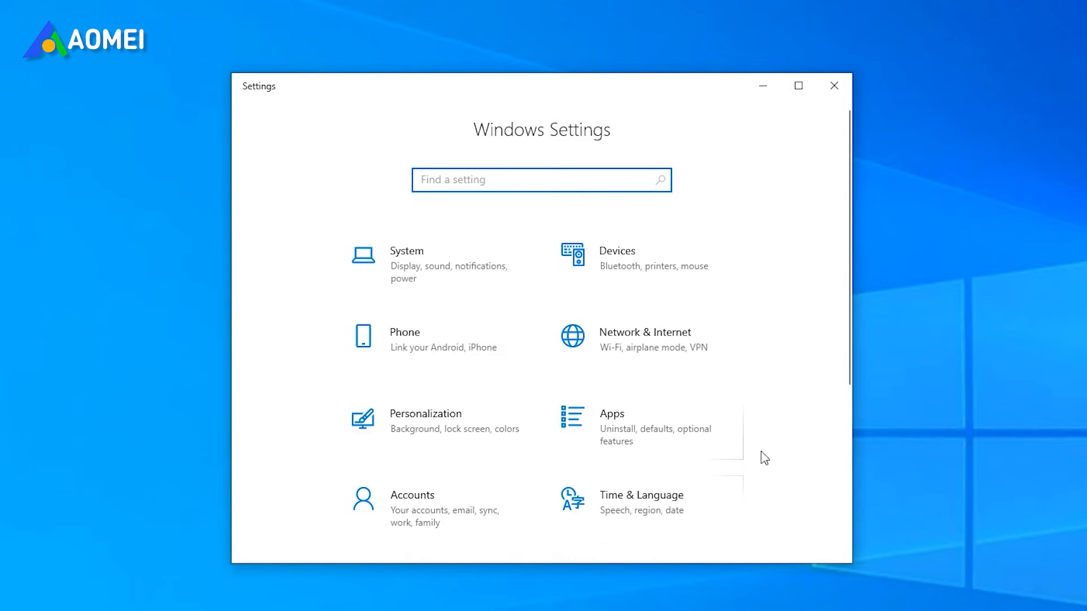
# - Show the Email & accounts page in the Accounts section of Windows Settings
pyautogui.click(412, 503)
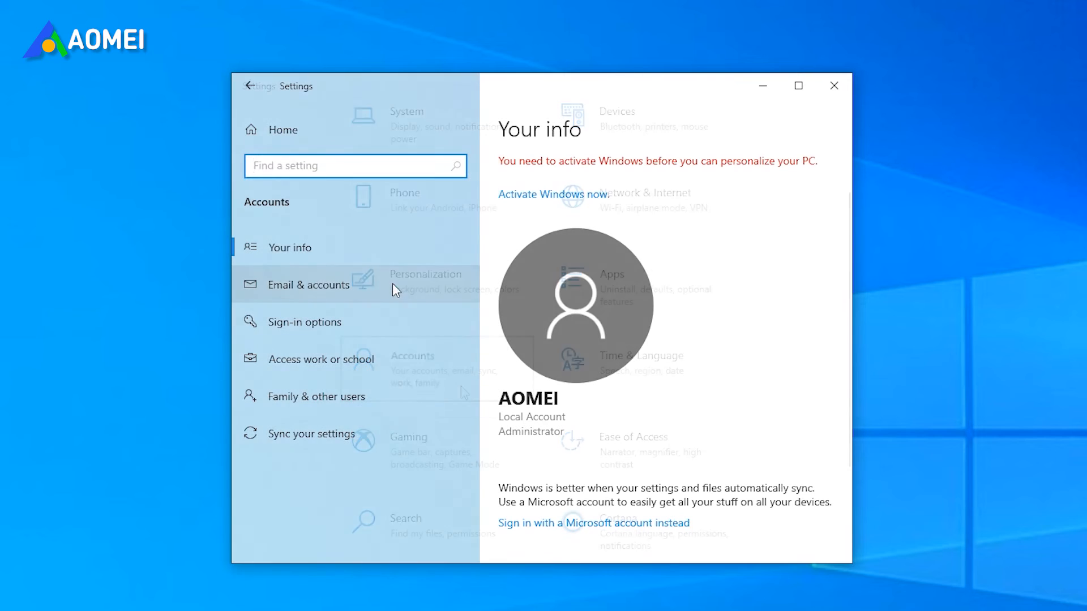
pyautogui.click(308, 285)
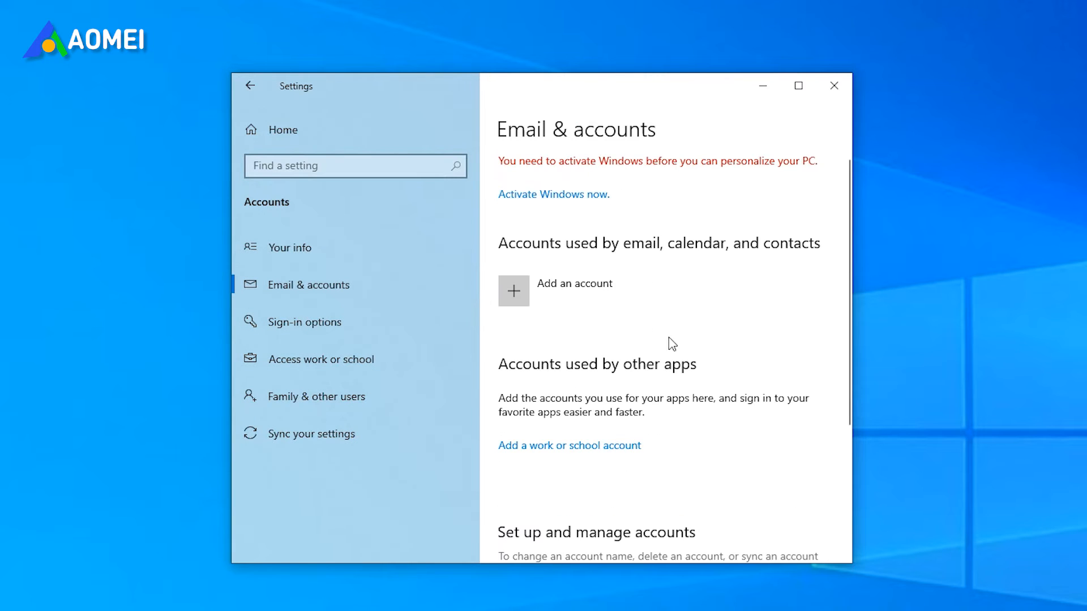
pyautogui.click(513, 291)
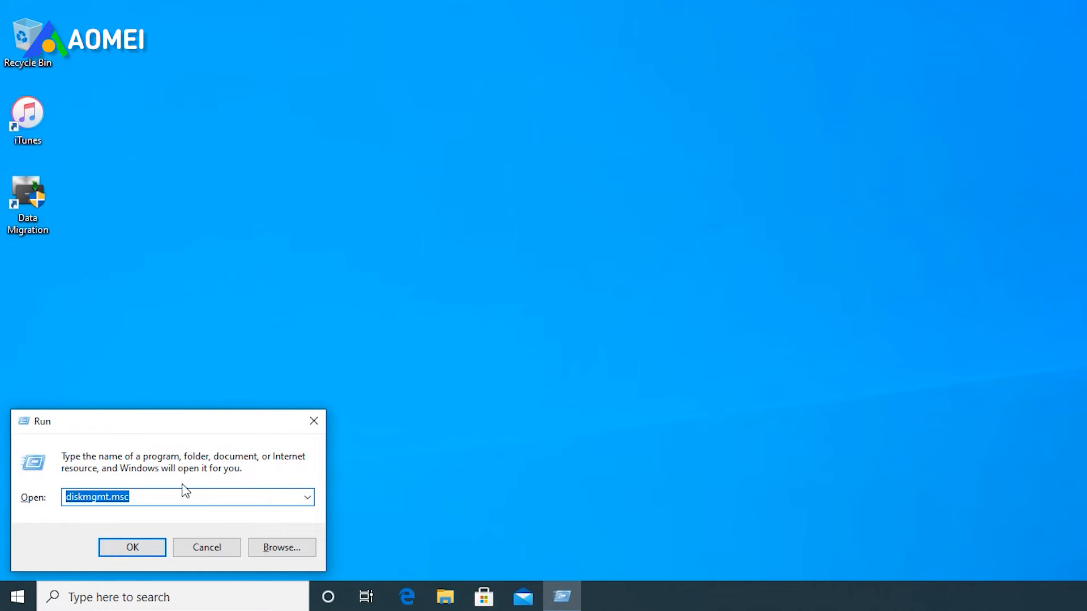
# - Launch services.msc and show the Security Center service's properties
pyautogui.write('services.msc')
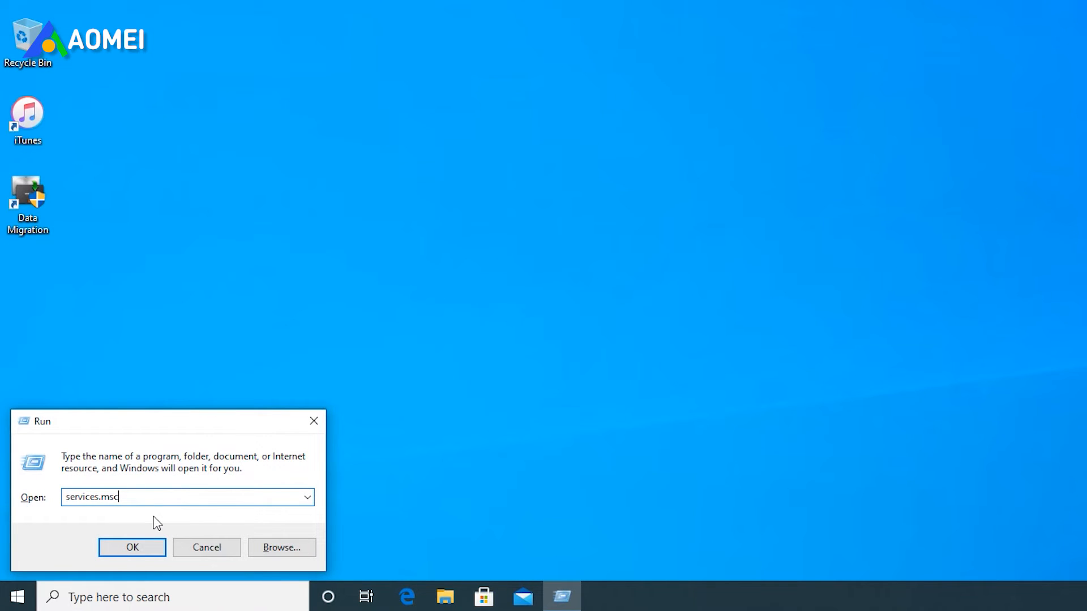
pyautogui.click(132, 547)
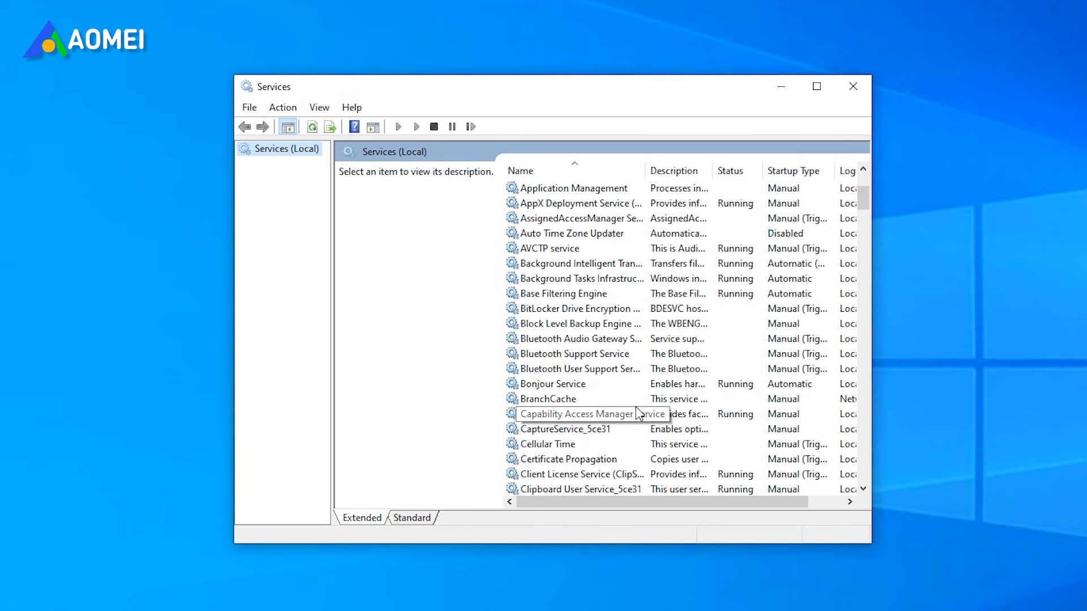
pyautogui.scroll(-3)
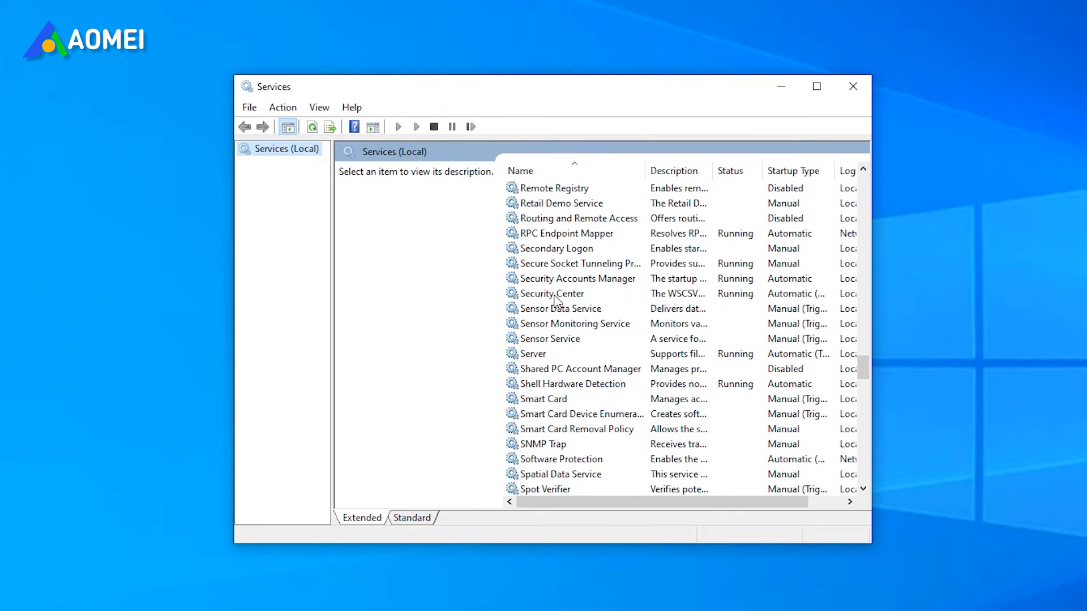
pyautogui.doubleClick(552, 293)
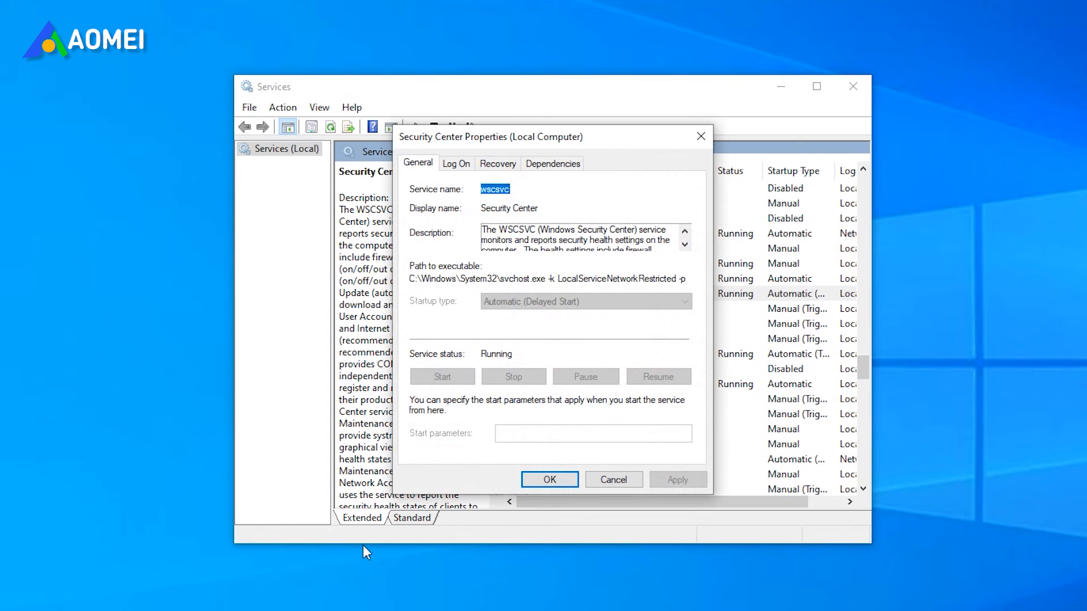
# - Set Security Center to log on as the Local Service account, granting it the Log On As A Service right
pyautogui.click(456, 163)
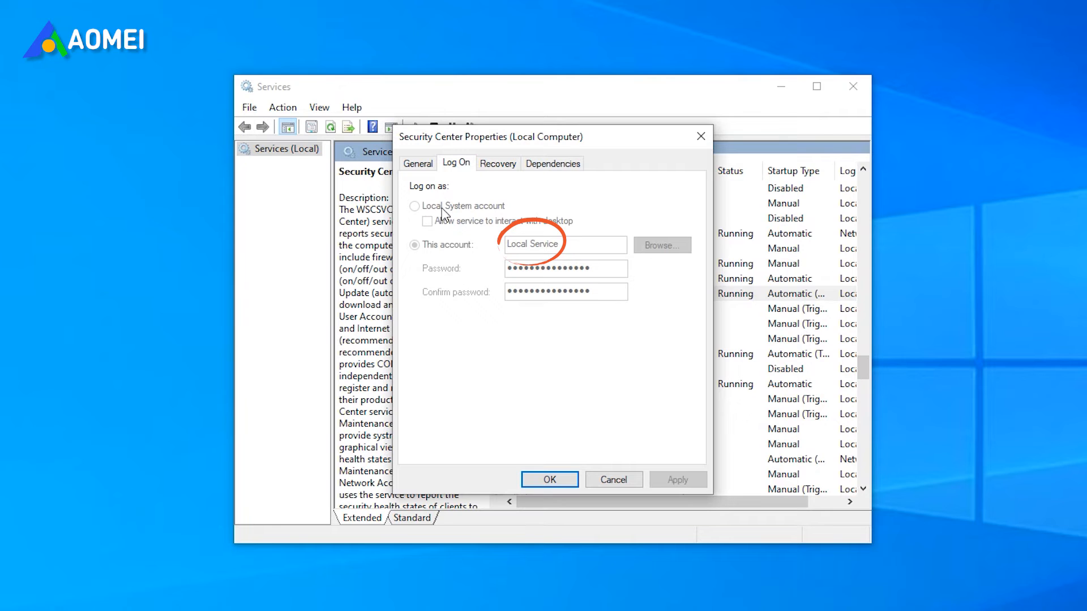
pyautogui.click(414, 206)
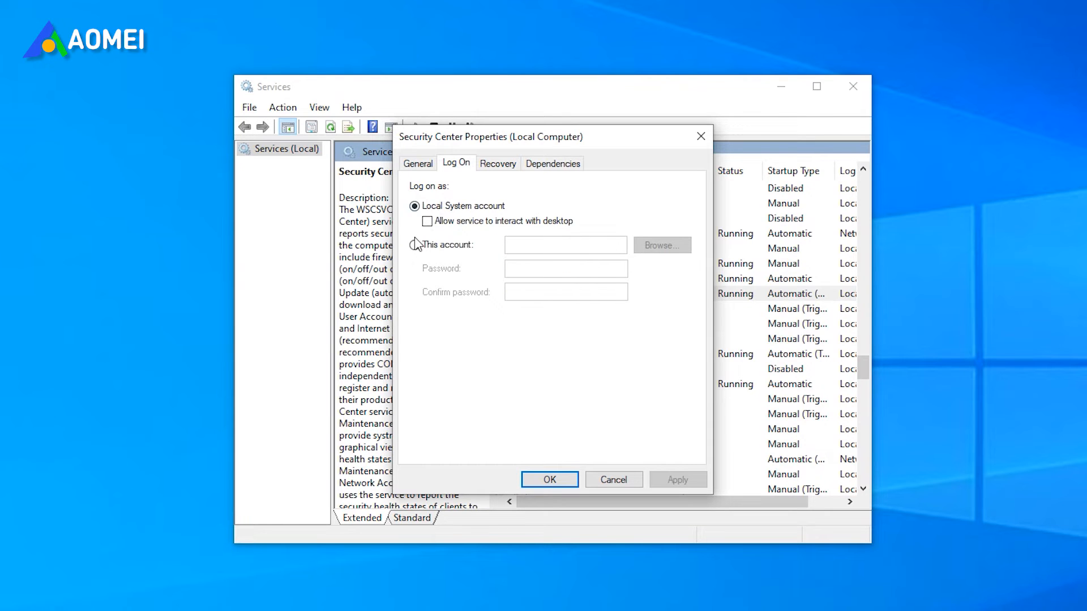
pyautogui.click(414, 244)
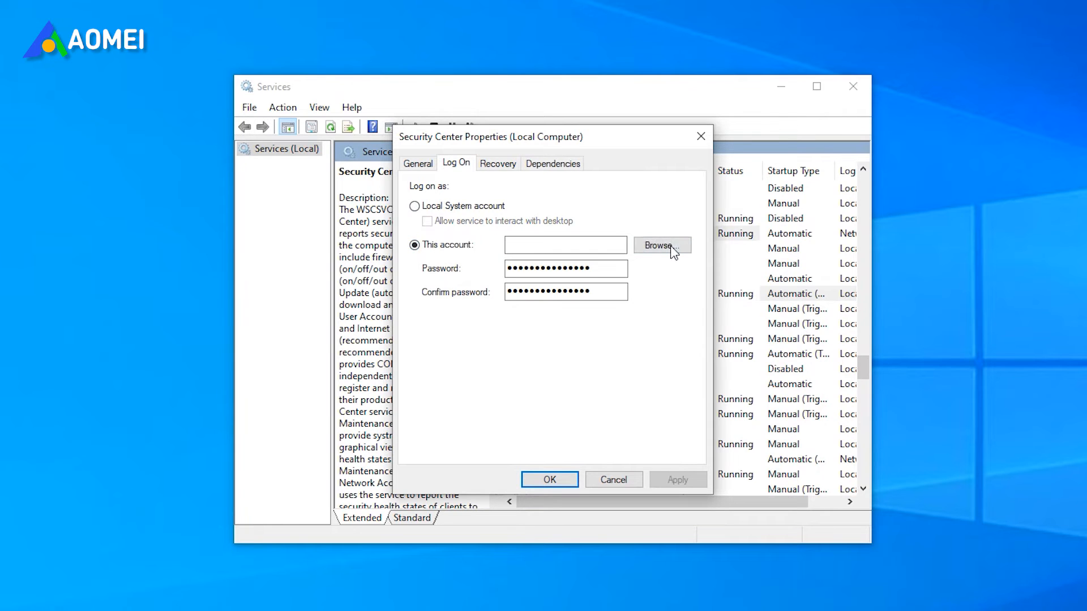
pyautogui.click(660, 246)
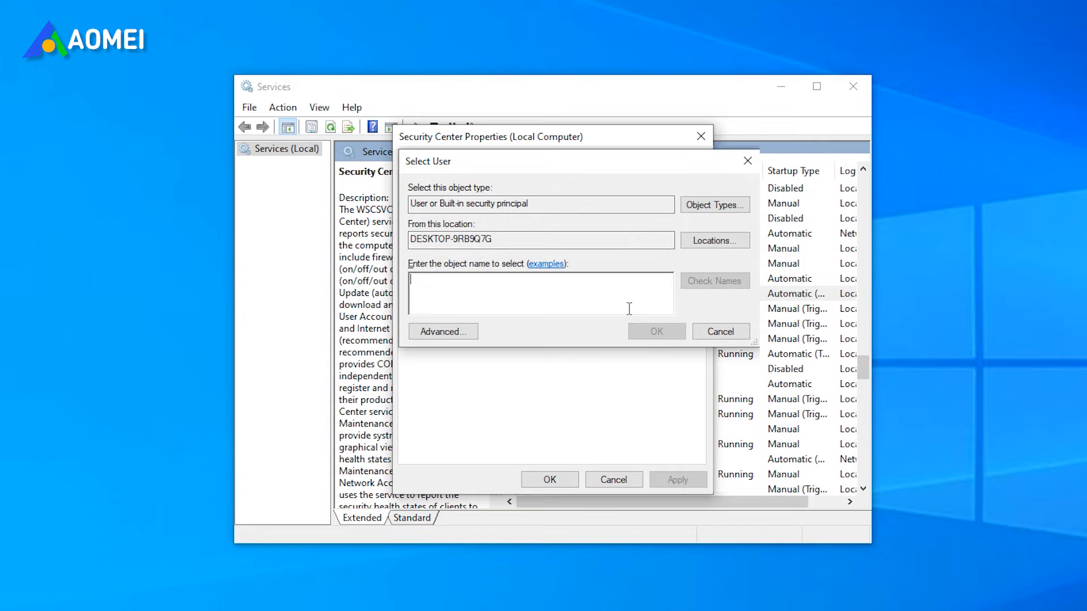
pyautogui.write('Local Service')
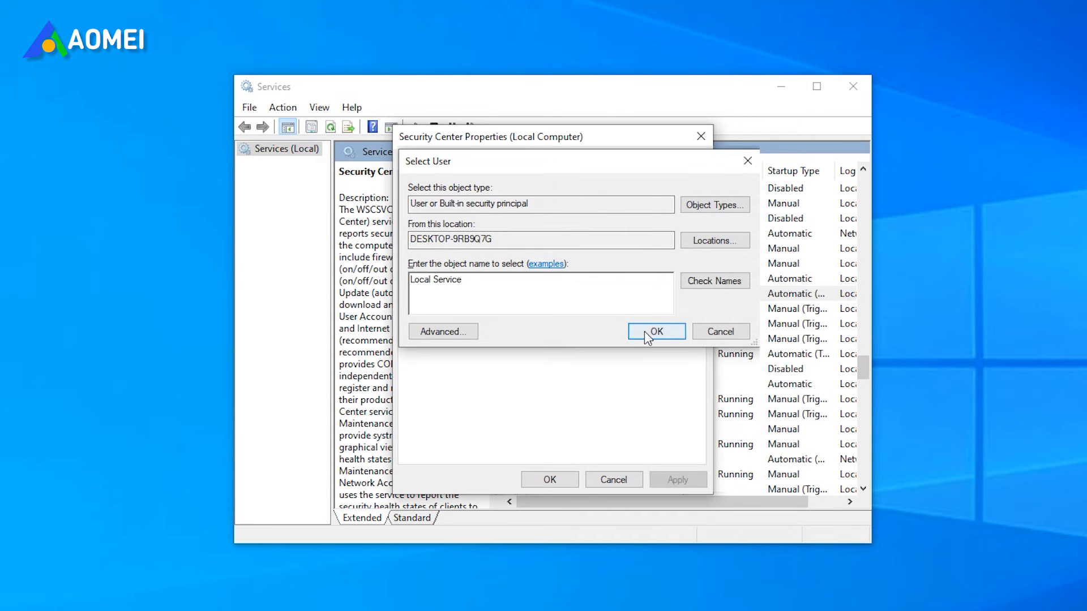
pyautogui.click(656, 332)
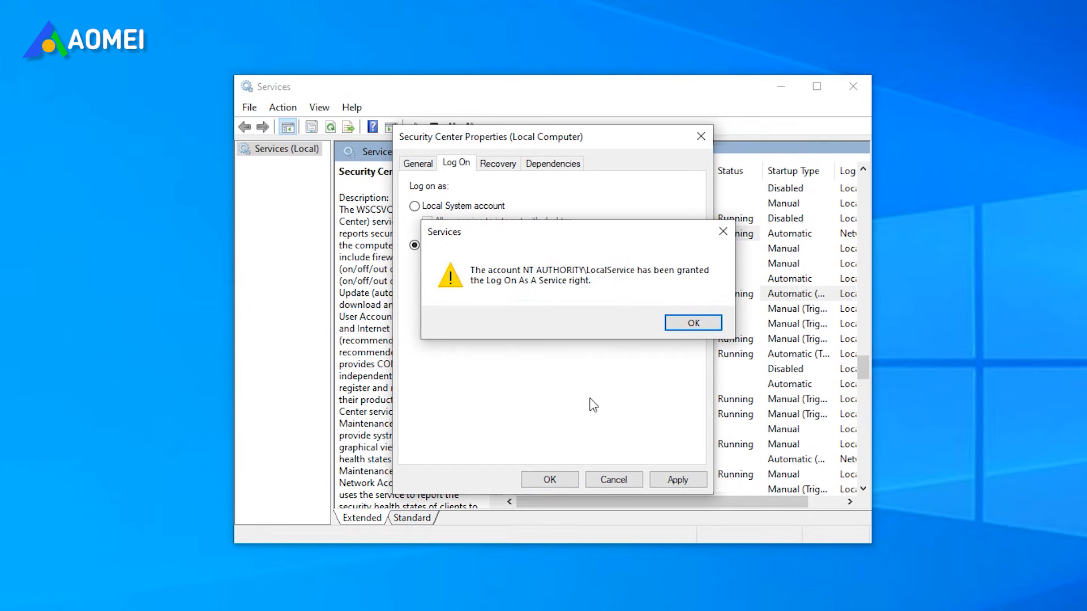
pyautogui.click(692, 322)
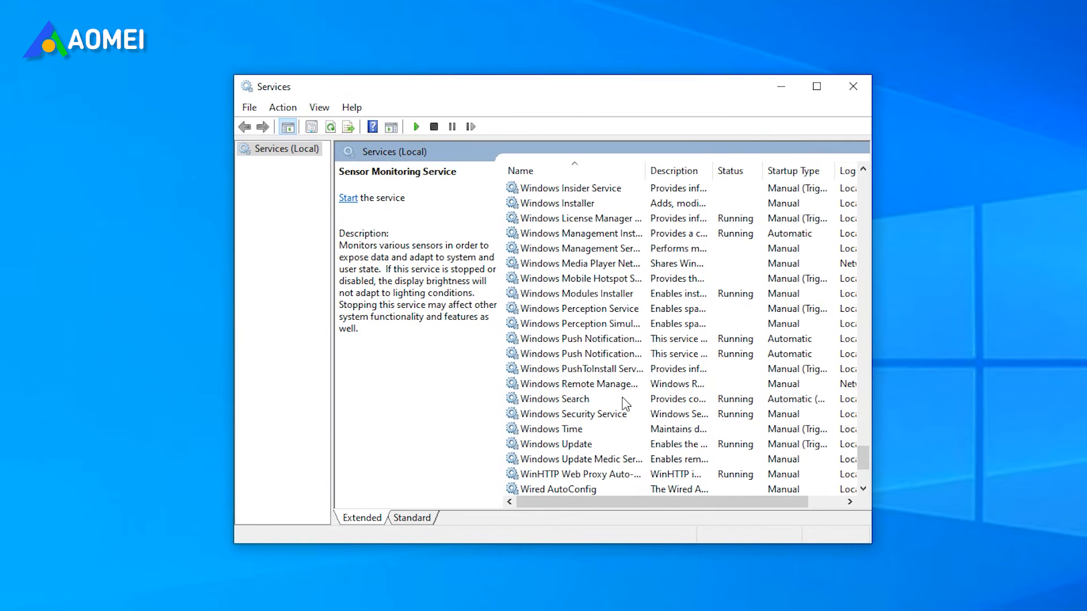
# - Request a check for updates in Windows Update for the device reported not up to date
pyautogui.click(604, 233)
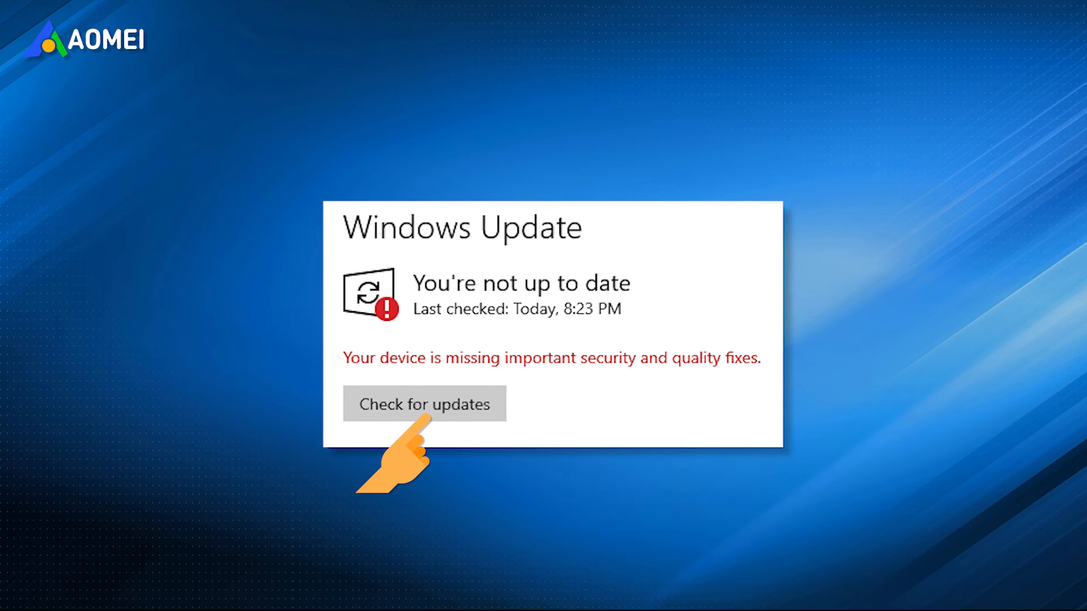
pyautogui.click(423, 403)
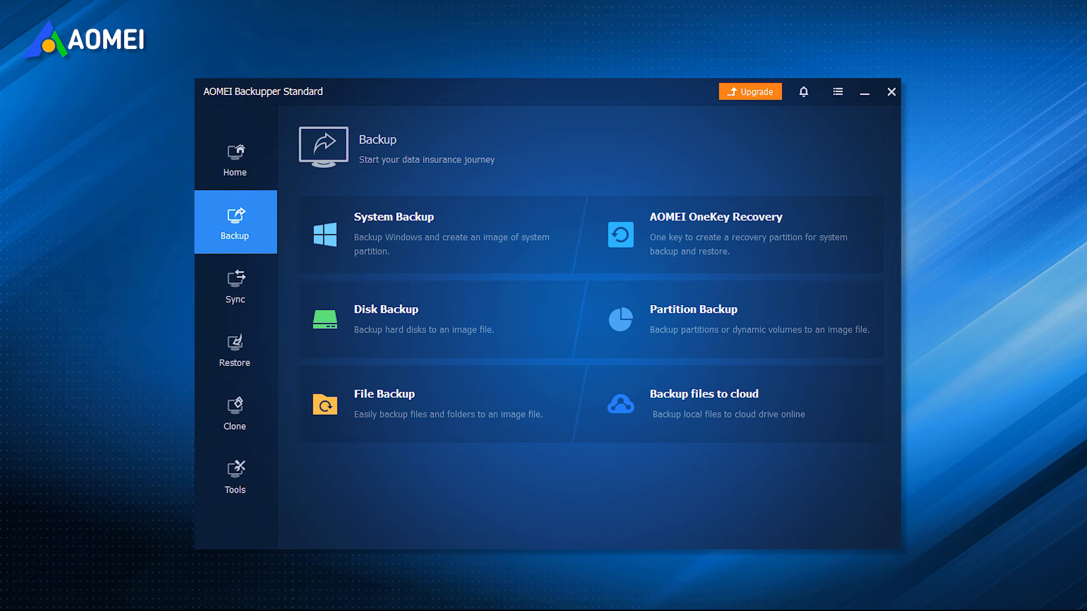
# - Show AOMEI Backupper's backup types to prepare a System Backup to F:\
pyautogui.click(891, 92)
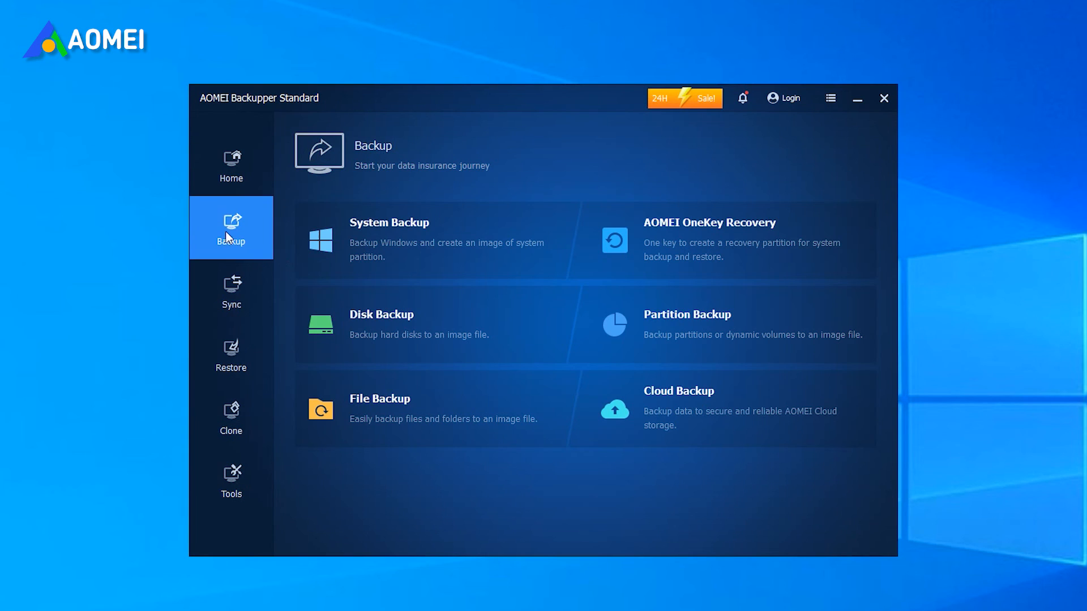
pyautogui.moveTo(360, 270)
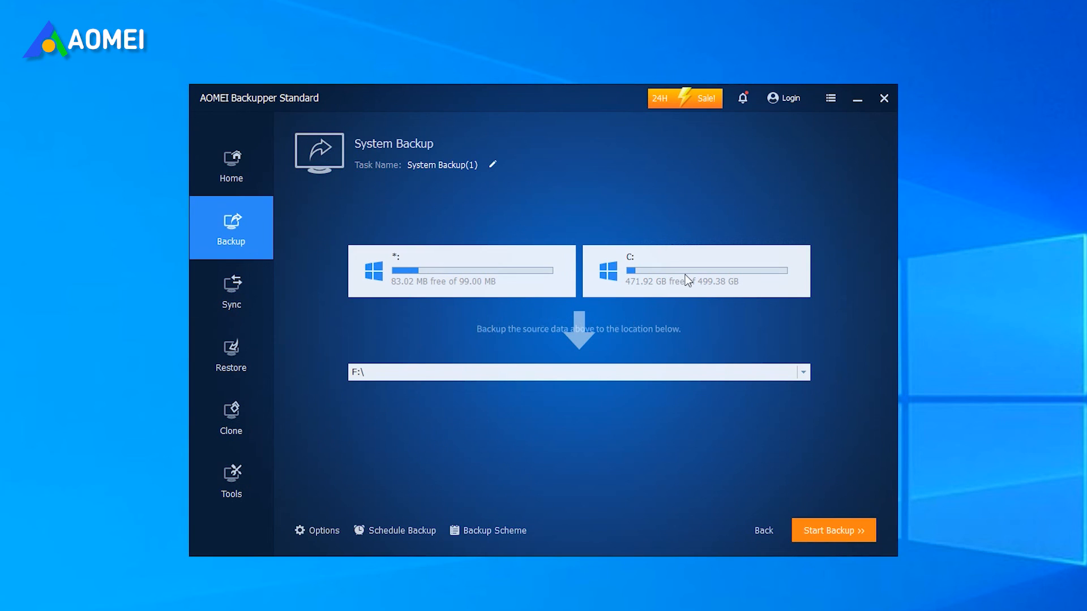
# - Keep F:\ as the destination and start the system backup
pyautogui.click(802, 372)
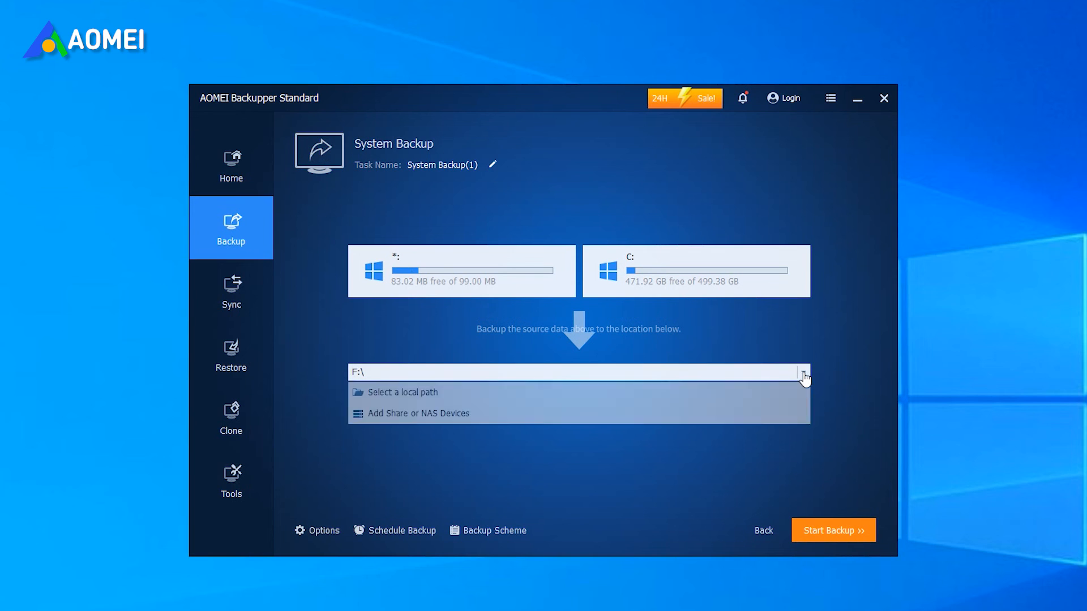
pyautogui.moveTo(762, 393)
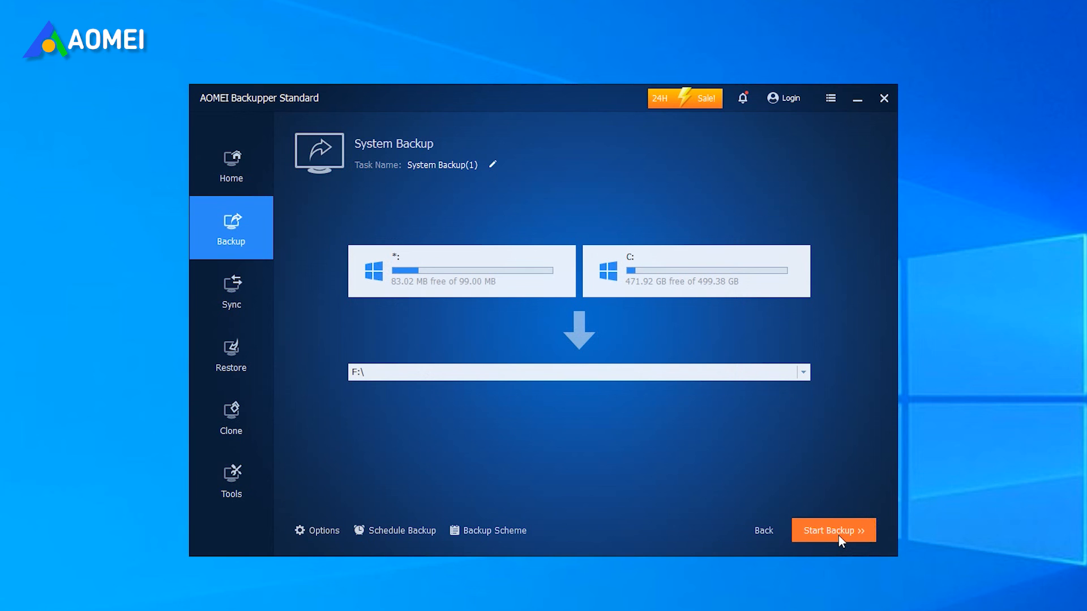
pyautogui.click(833, 530)
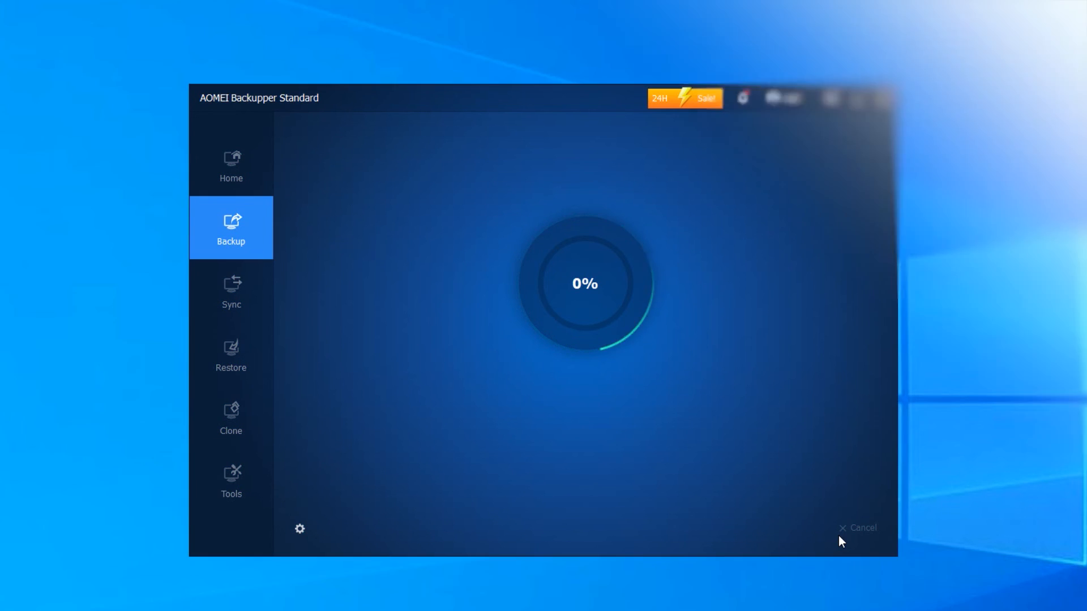